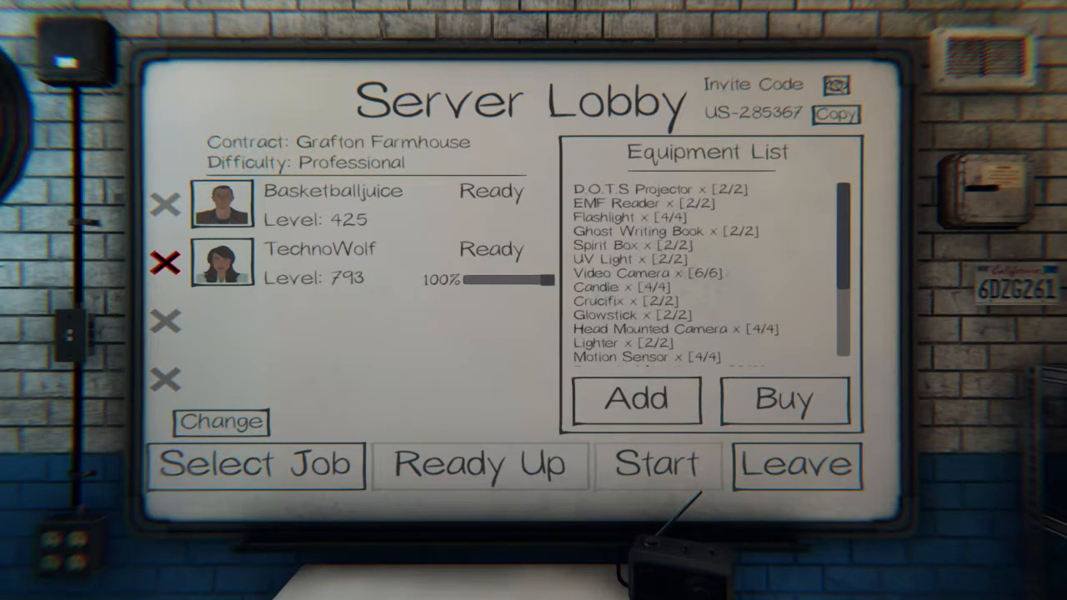
- Start the Grafton Farmhouse contract from the Server Lobby
click(657, 464)
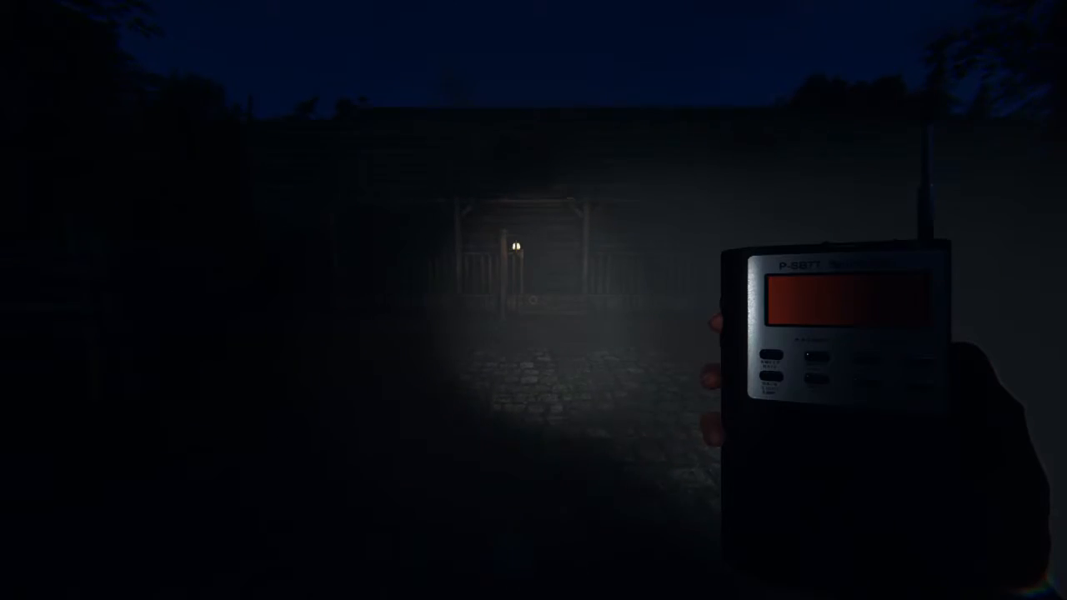
key(w)
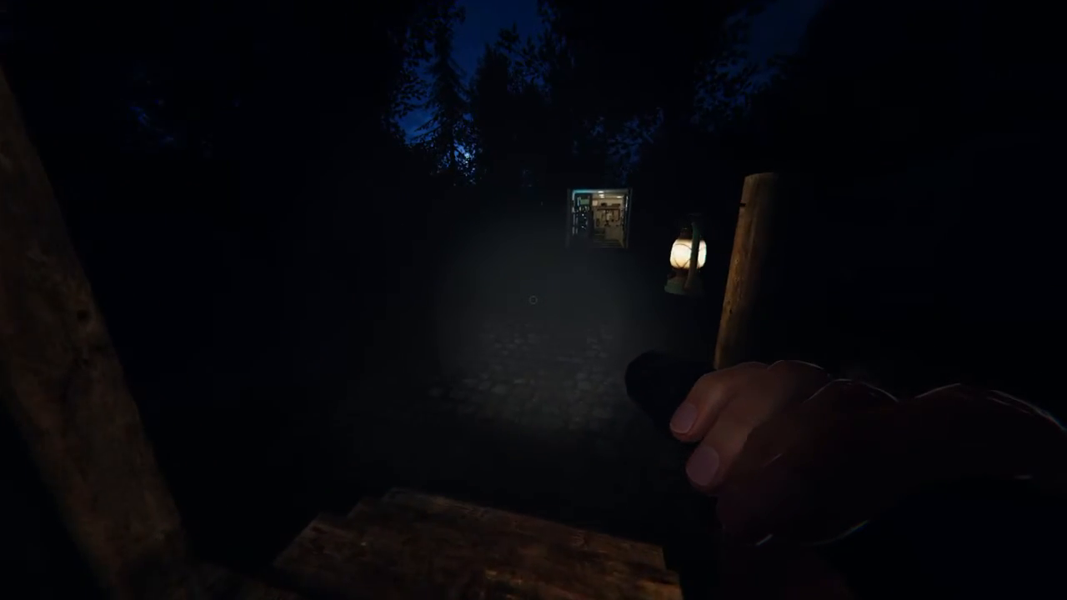
mouse_move(533, 300)
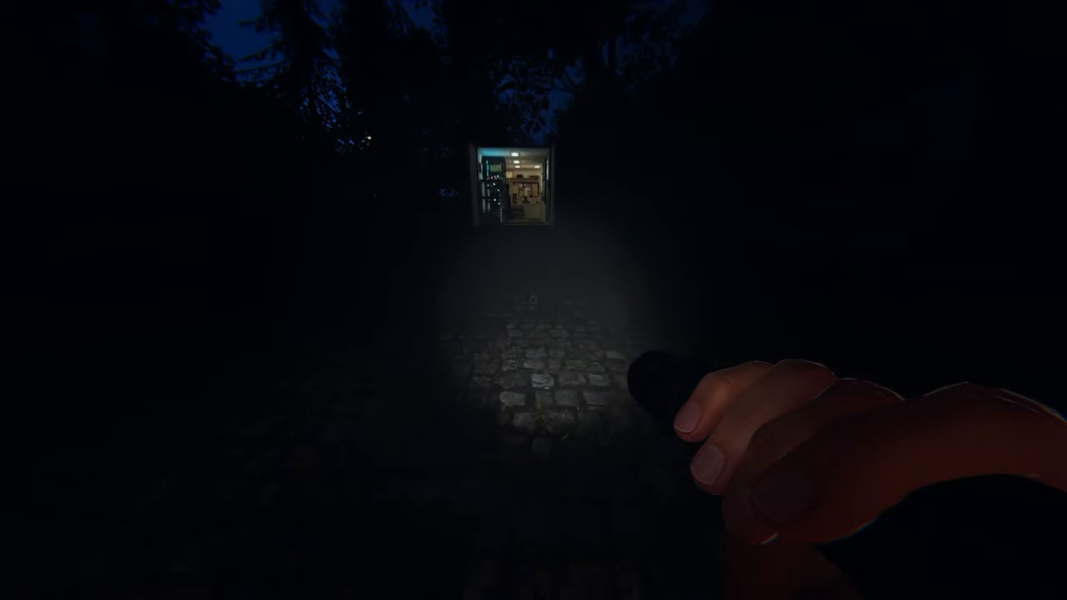
- Walk down the path toward the truck
key(w)
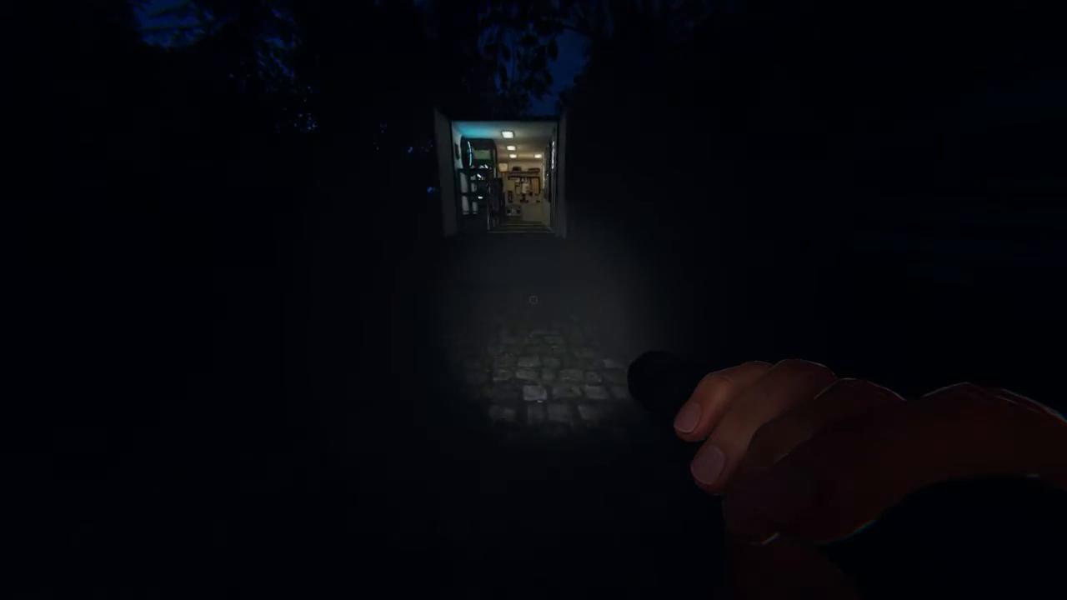
key(w)
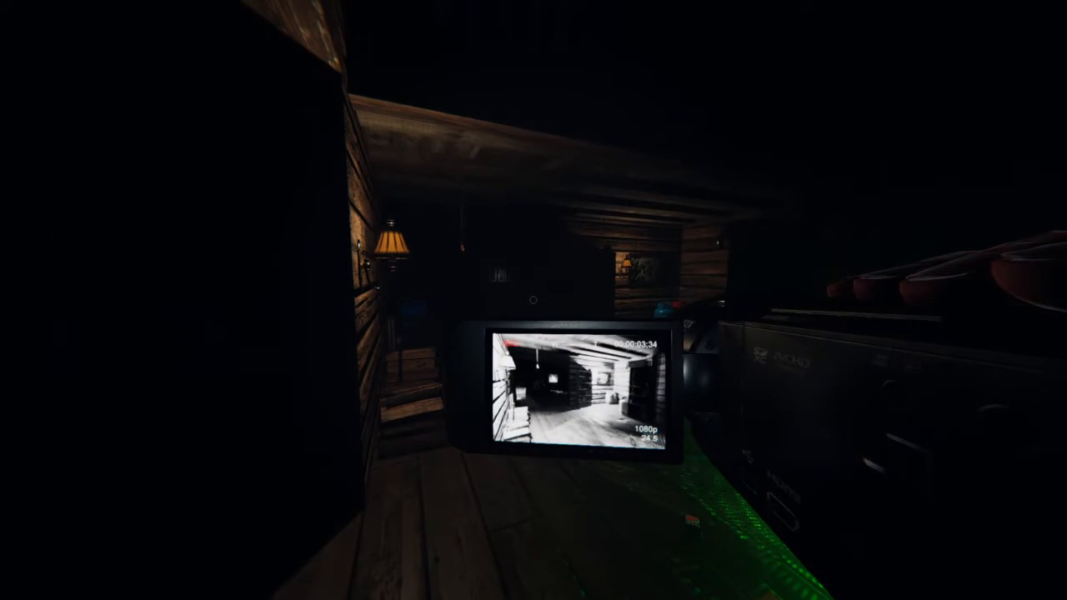
mouse_move(334, 300)
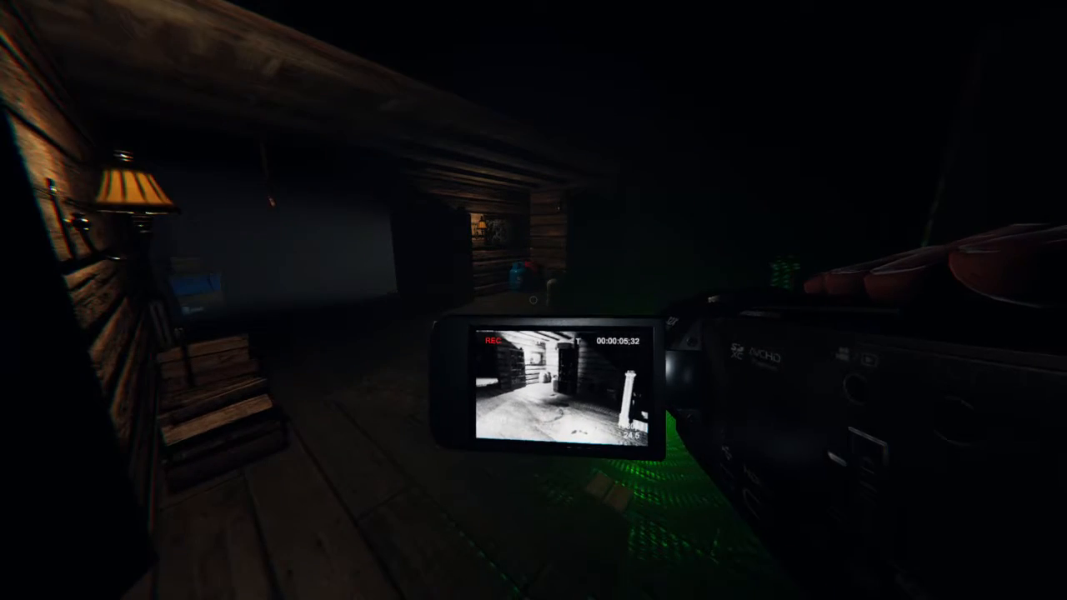
mouse_move(534, 300)
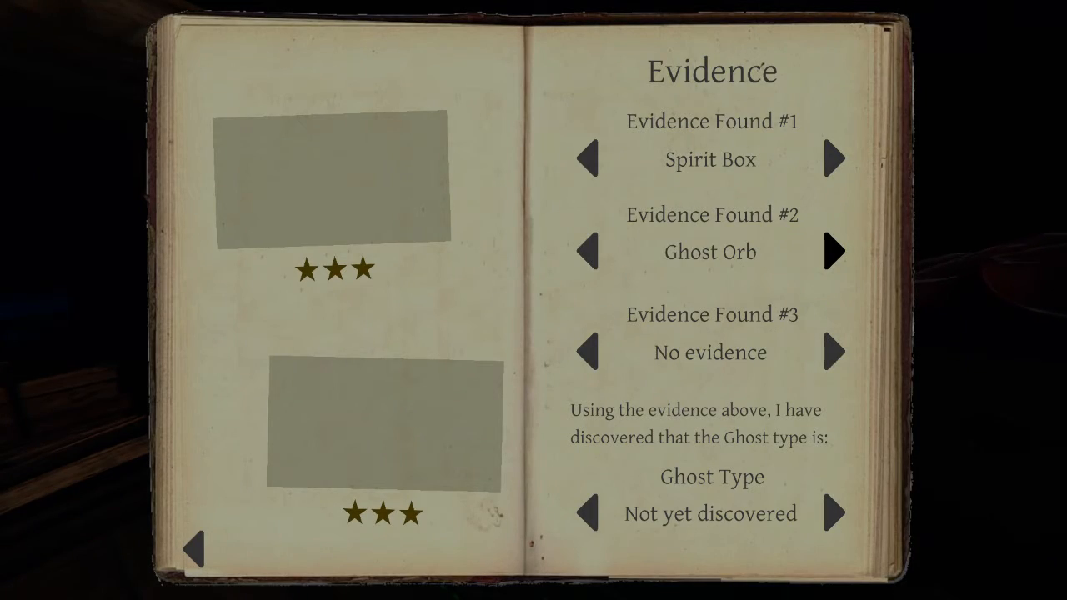
- Cycle the third evidence slot in the journal to Fingerprints
click(833, 351)
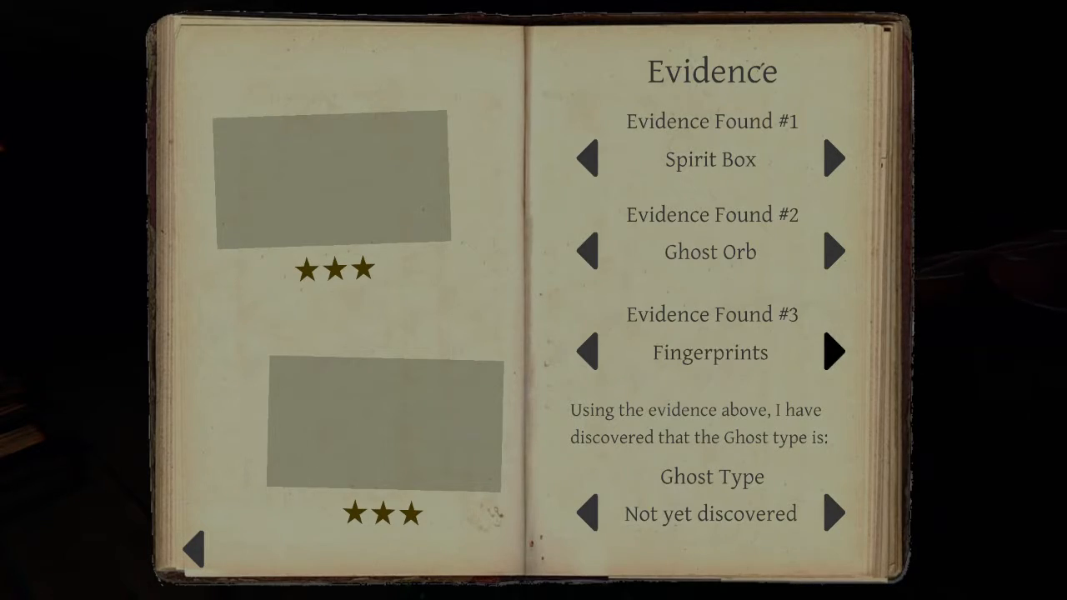
click(832, 351)
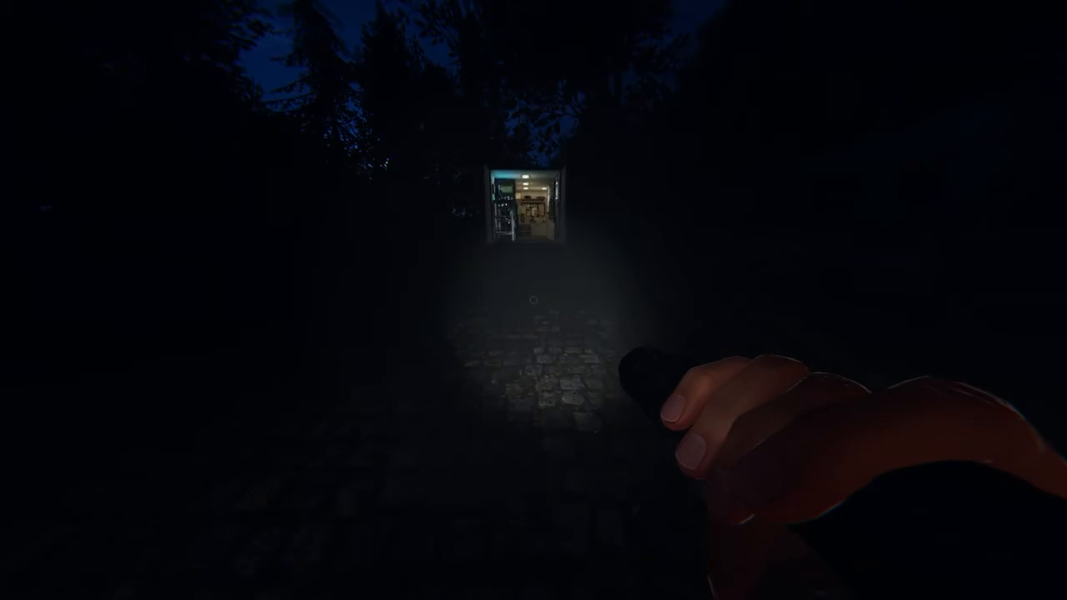
- Walk up the path and step inside the lit truck
key(w)
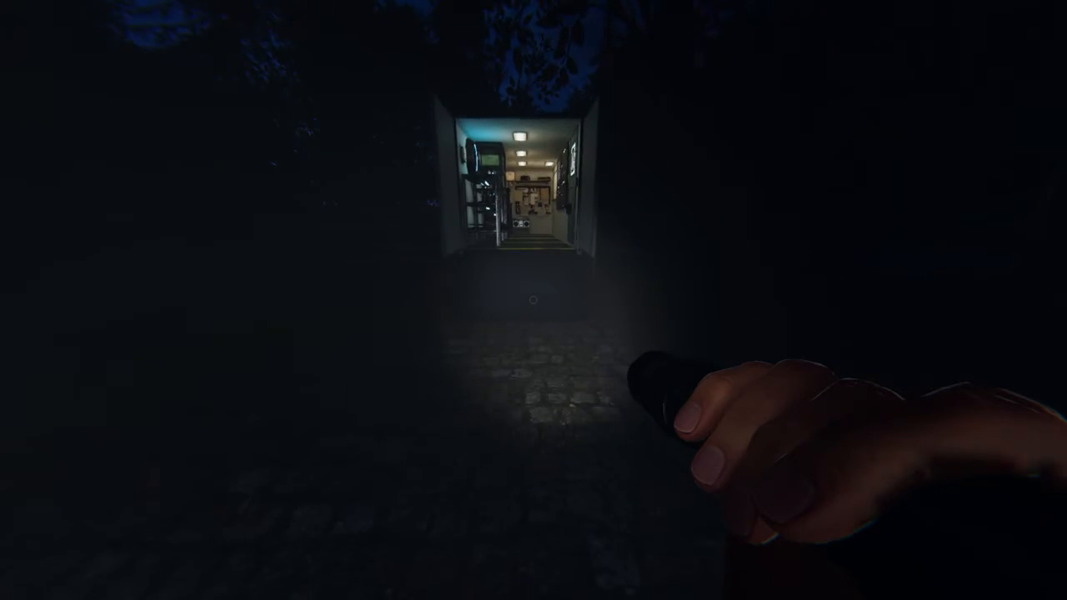
key(w)
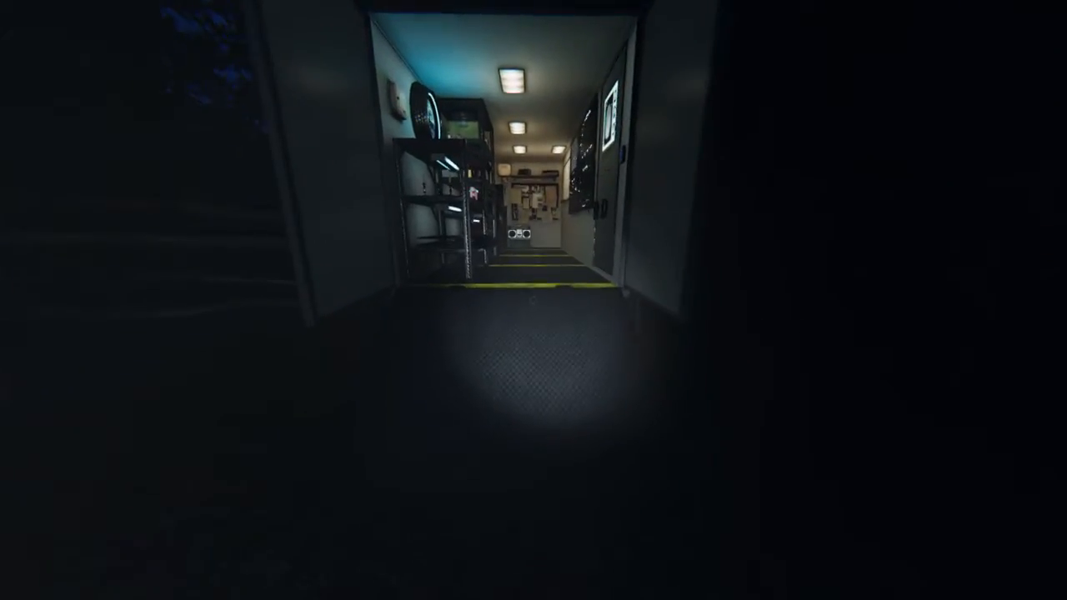
mouse_move(534, 300)
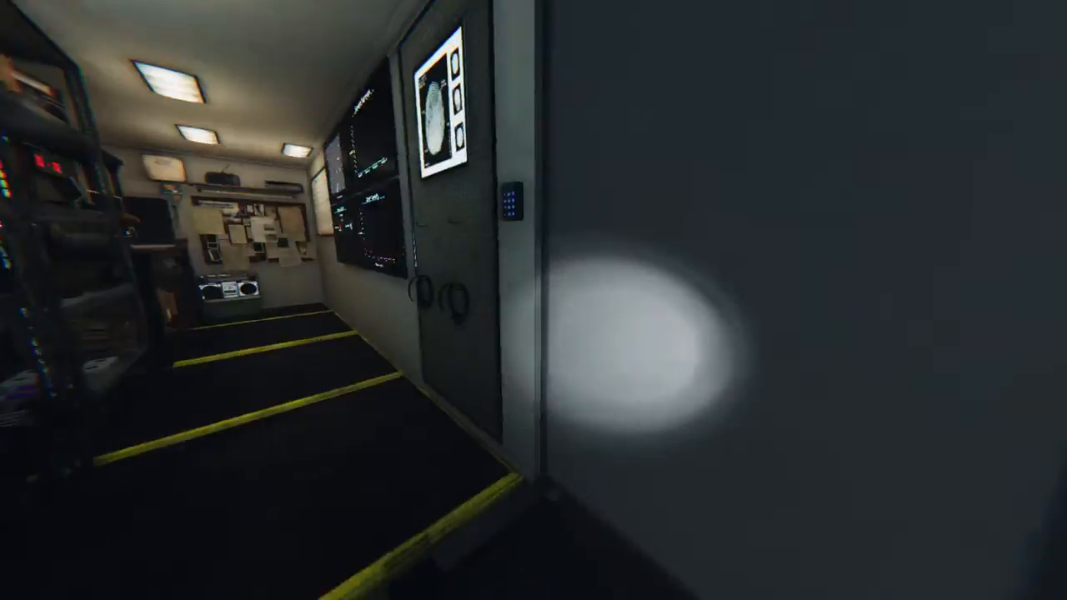